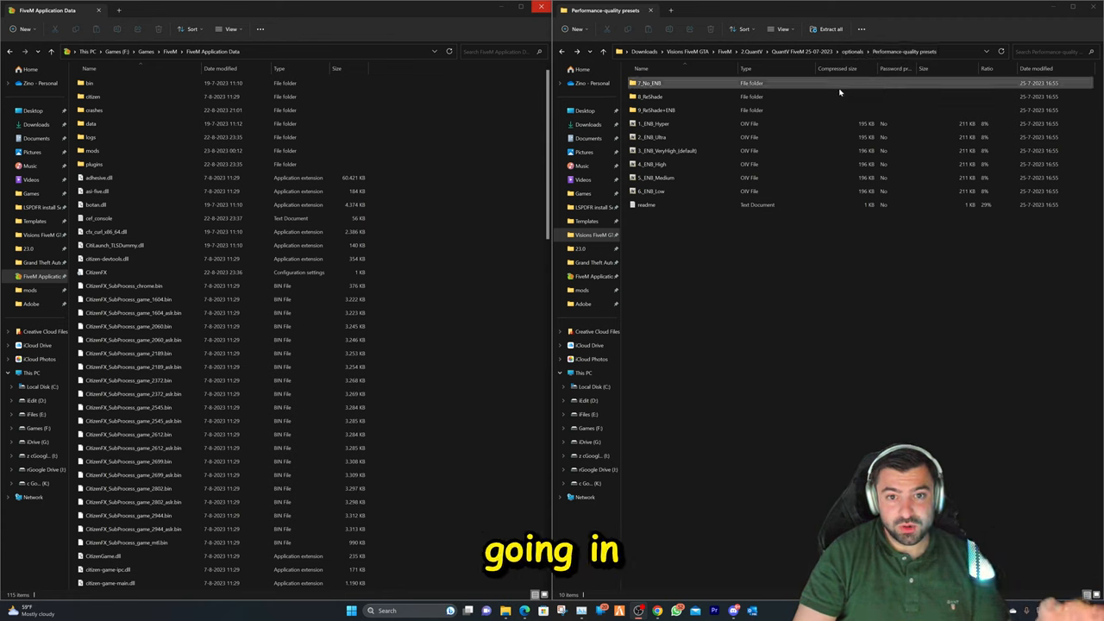
Copy the plugins folder from 3_ReShade+ENB > FiveM.app into FiveM Application Data, replacing existing files
left_click(656, 111)
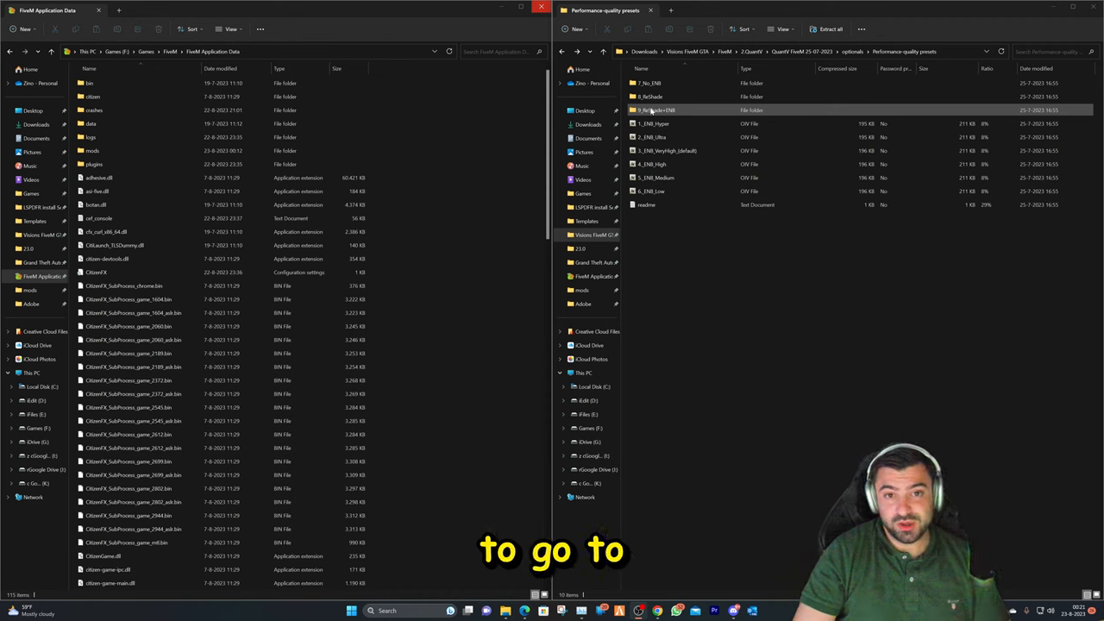
double_click(655, 111)
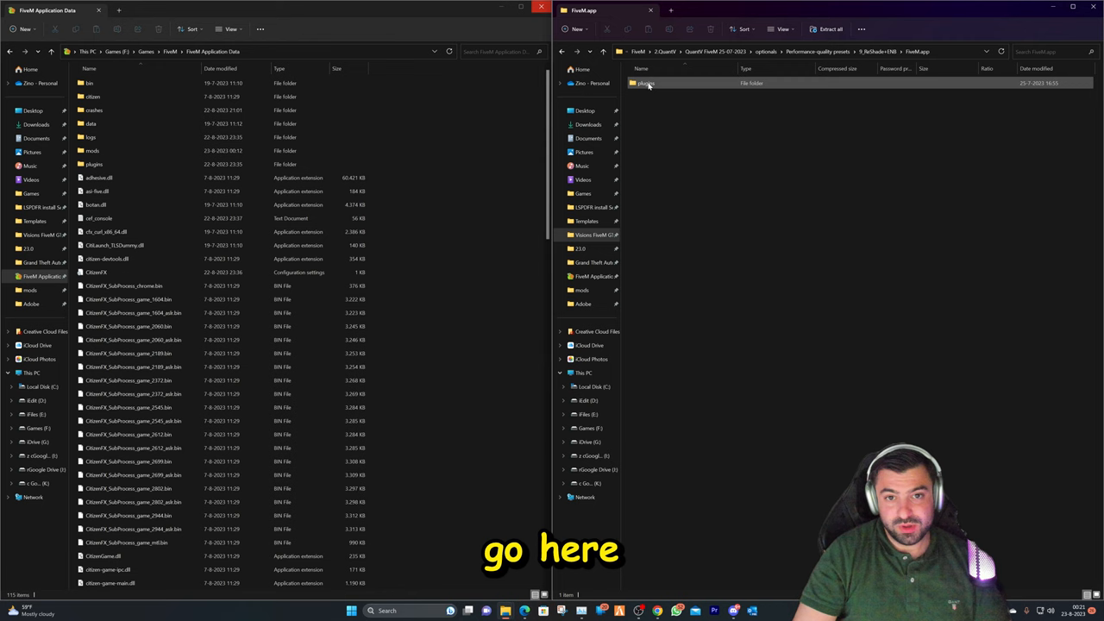
left_click_drag(645, 83, 491, 152)
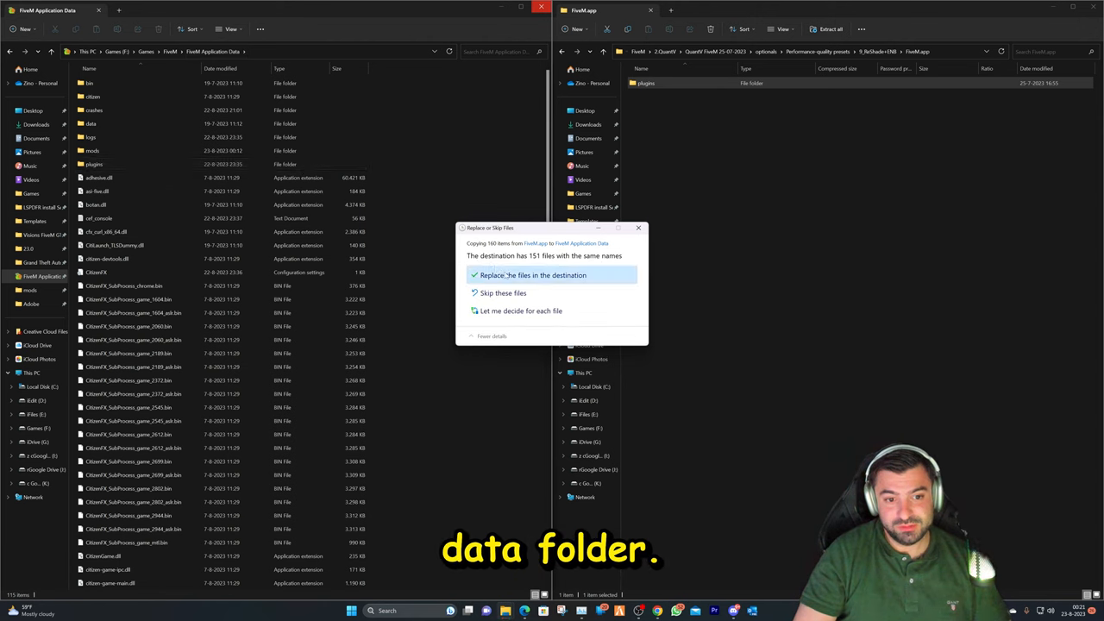
left_click(533, 274)
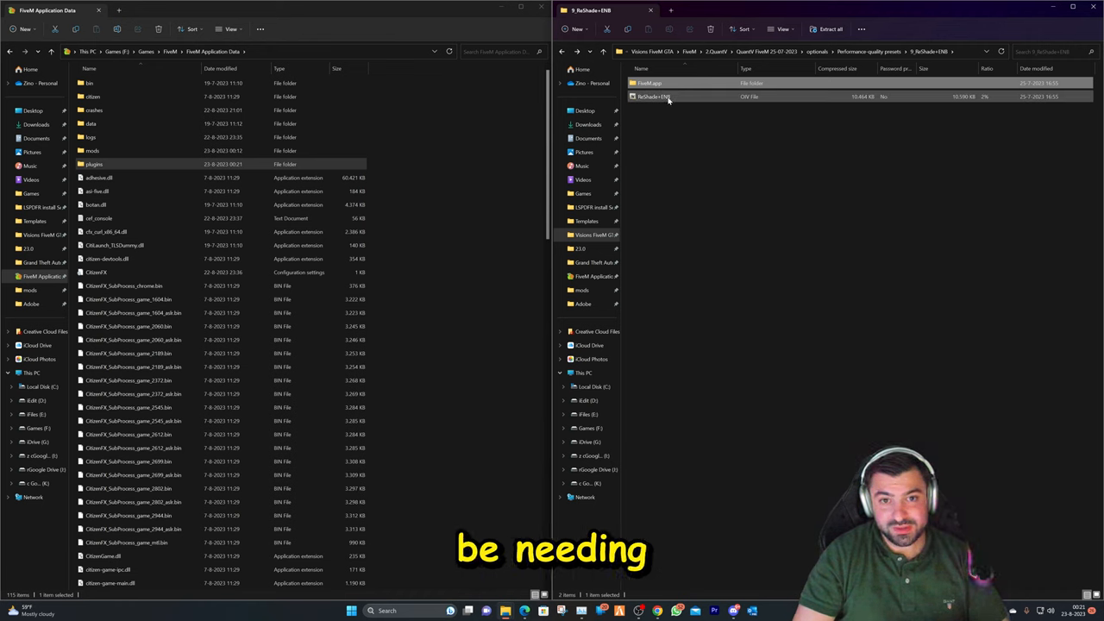
Launch the ReShade+ENB package file to bring up the QuantV Package Installer
double_click(652, 96)
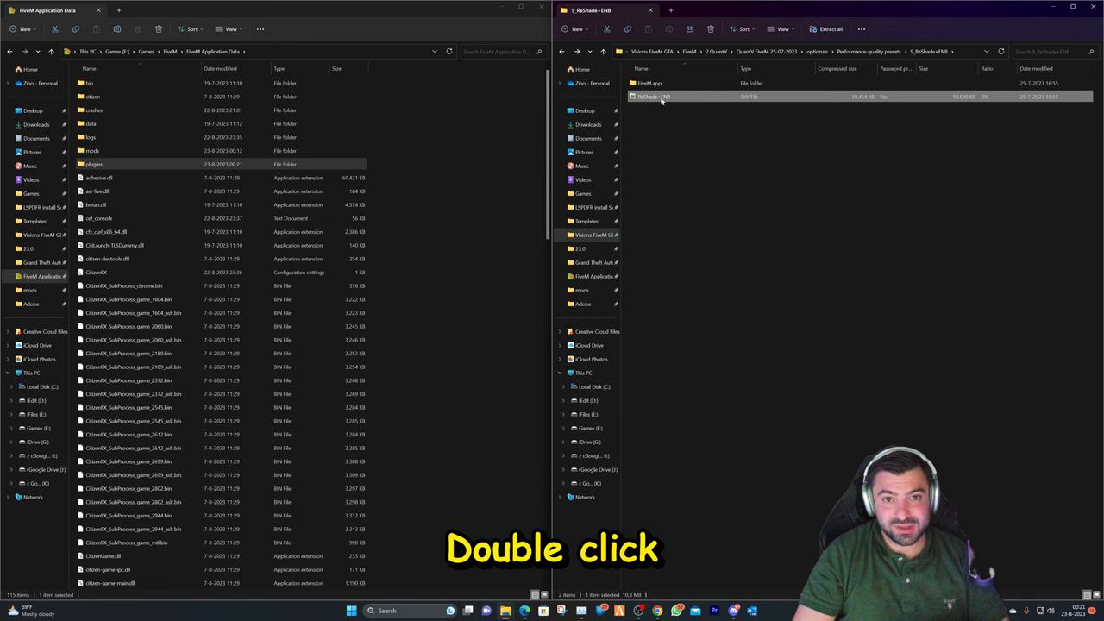
double_click(652, 97)
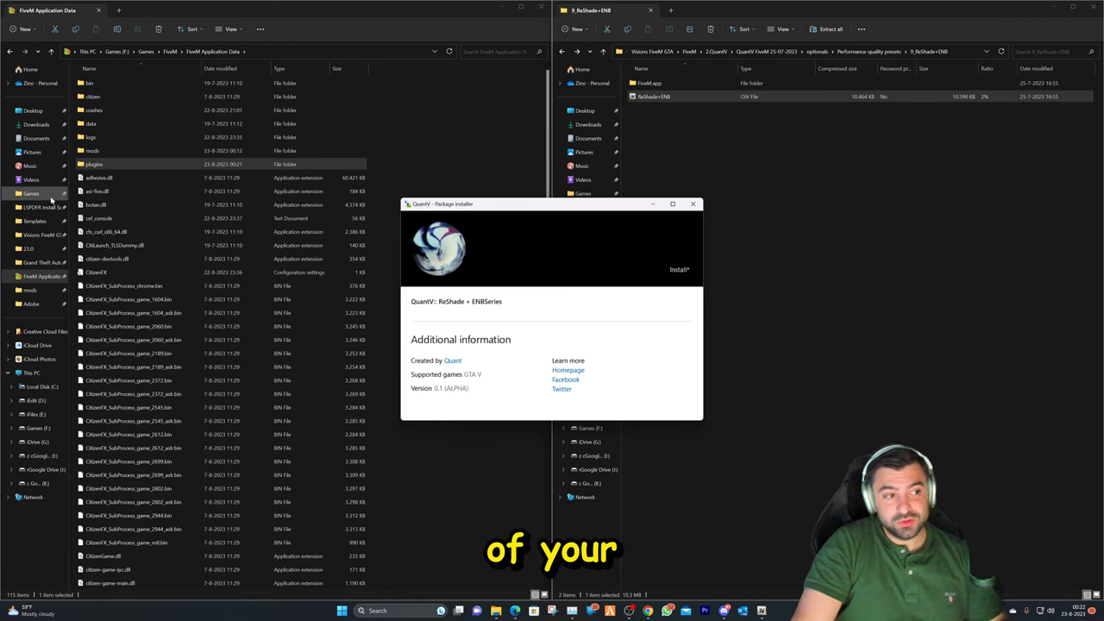
Install the ReShade + ENBSeries package into the Grand Theft Auto V folder
left_click(680, 269)
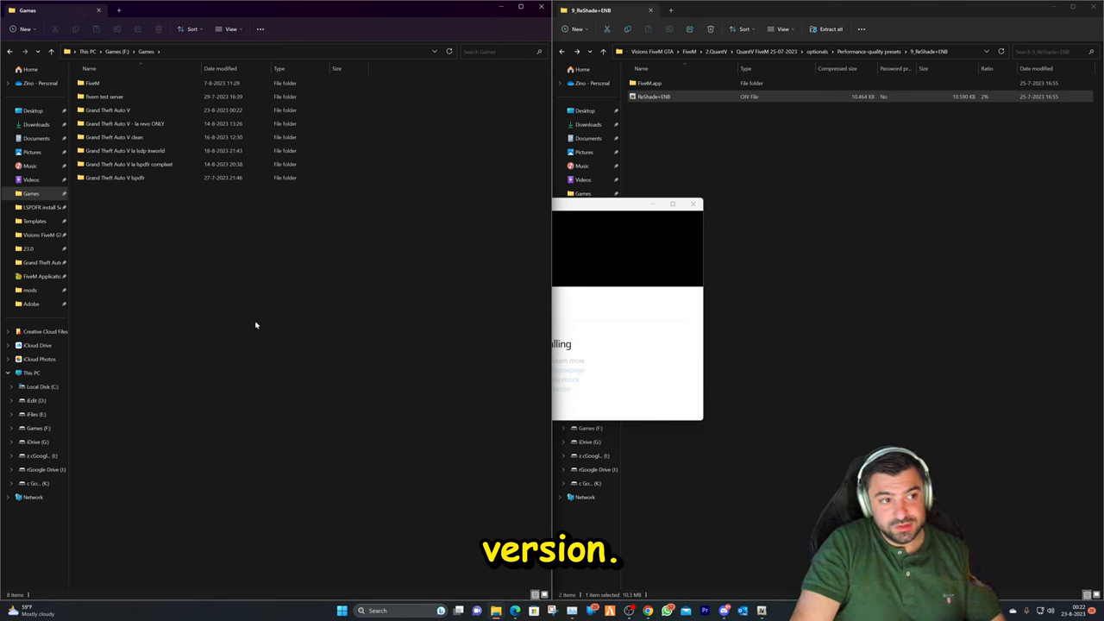
left_click(107, 111)
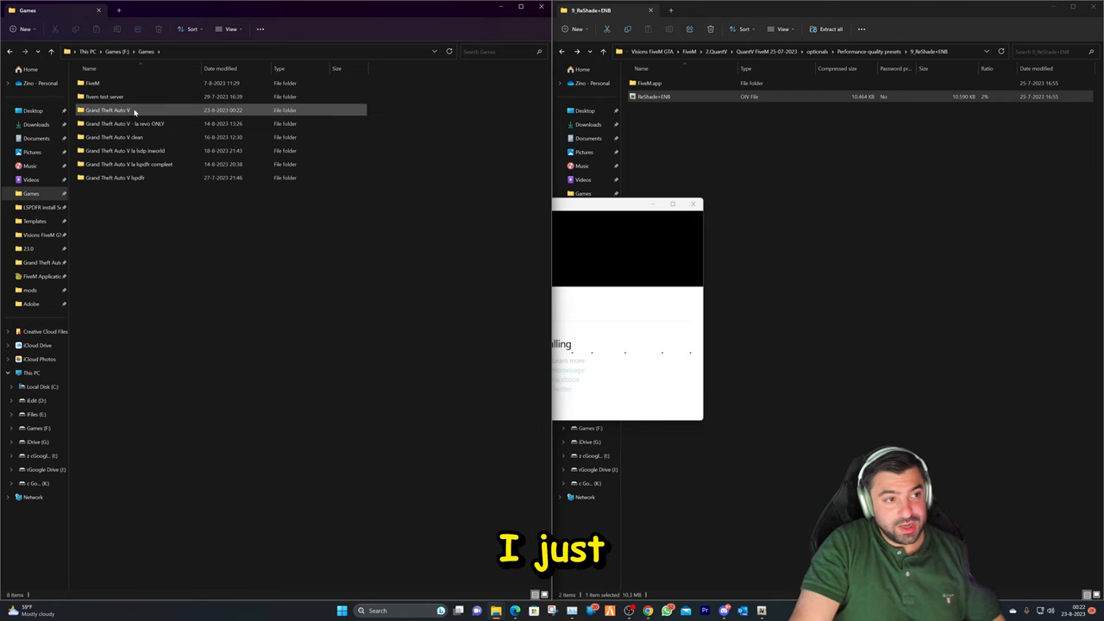
mouse_move(121, 110)
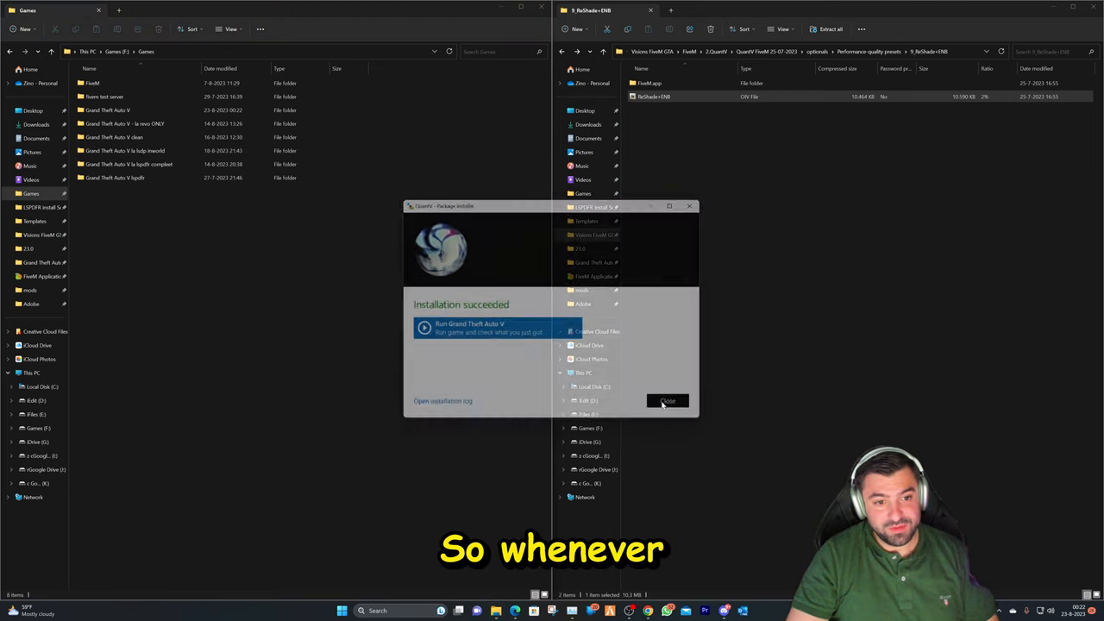
Close the finished installer and check the copied plugins folder in FiveM Application Data
left_click(667, 400)
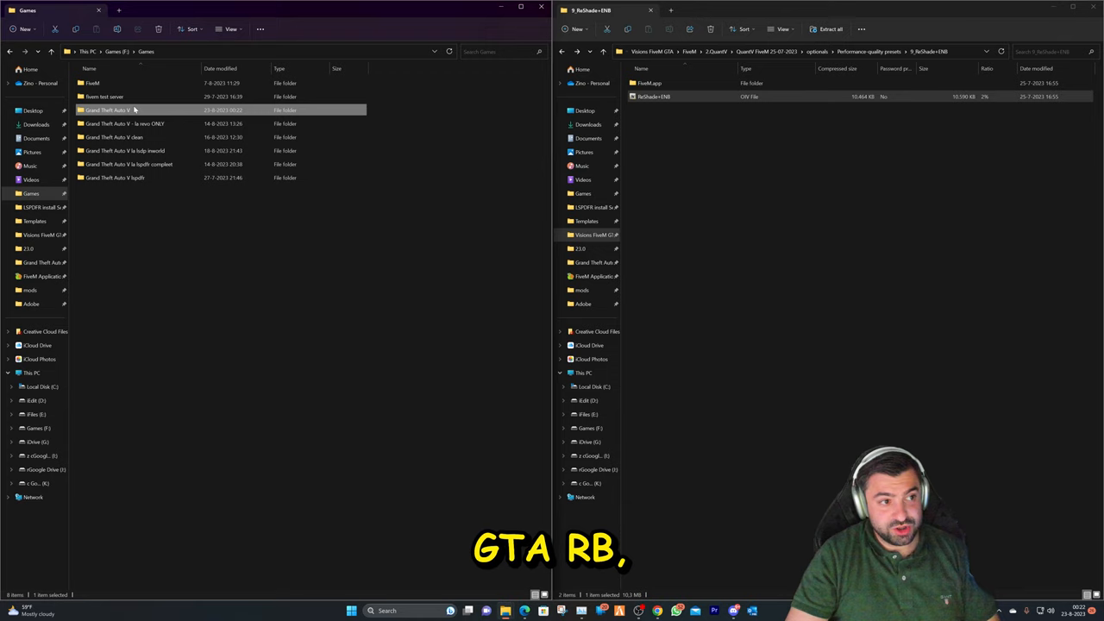
double_click(107, 110)
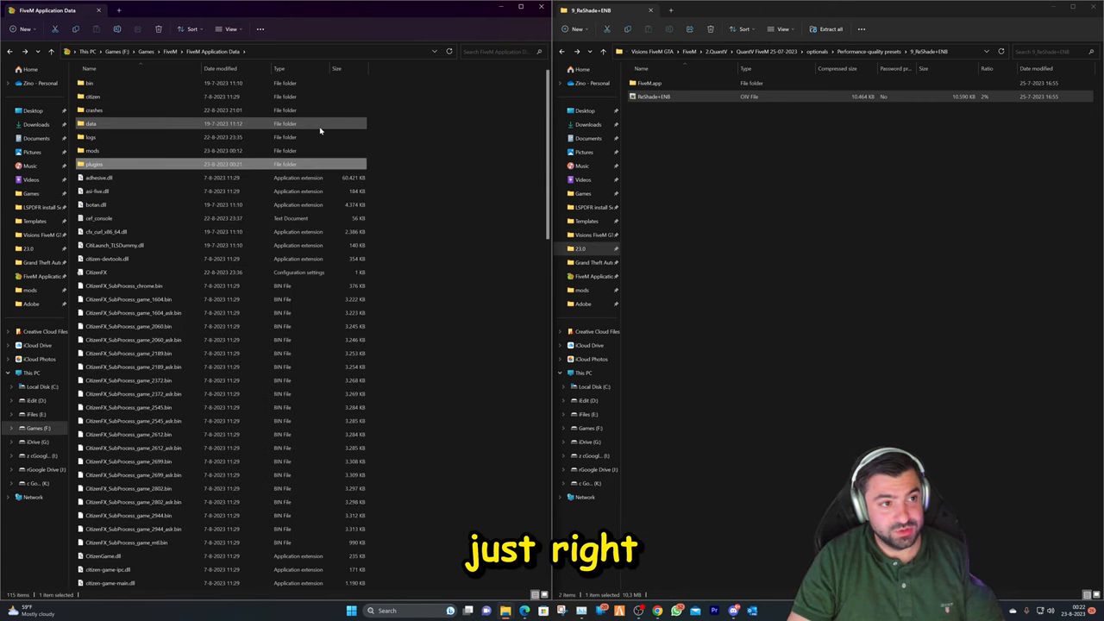
left_click(10, 52)
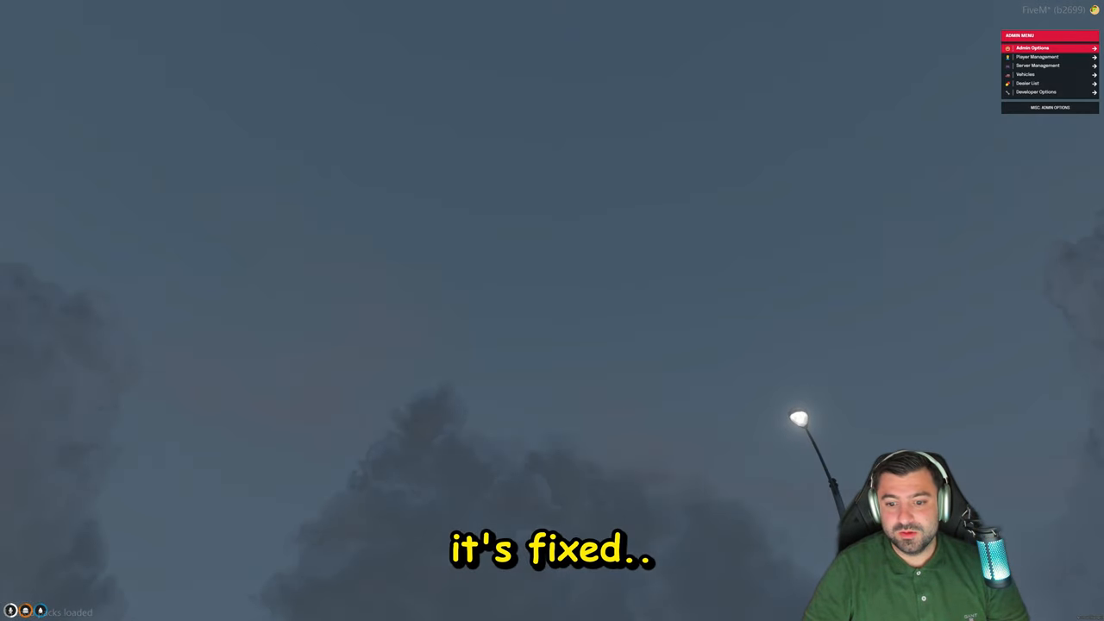
Set the in-game time to night so the fixed night sky with the moon appears
left_click(1038, 66)
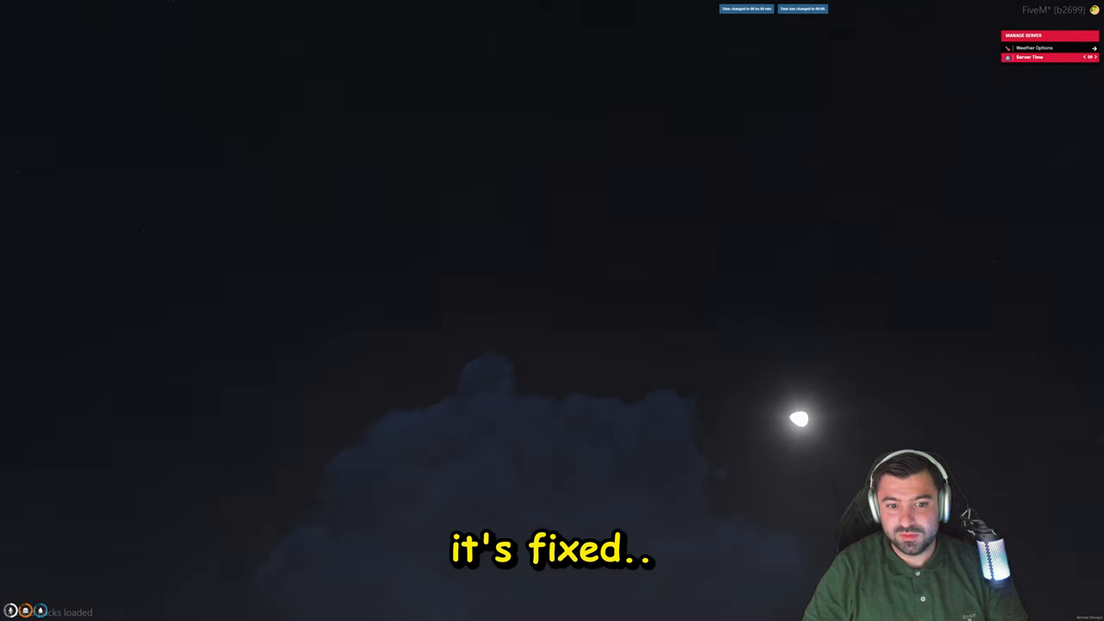